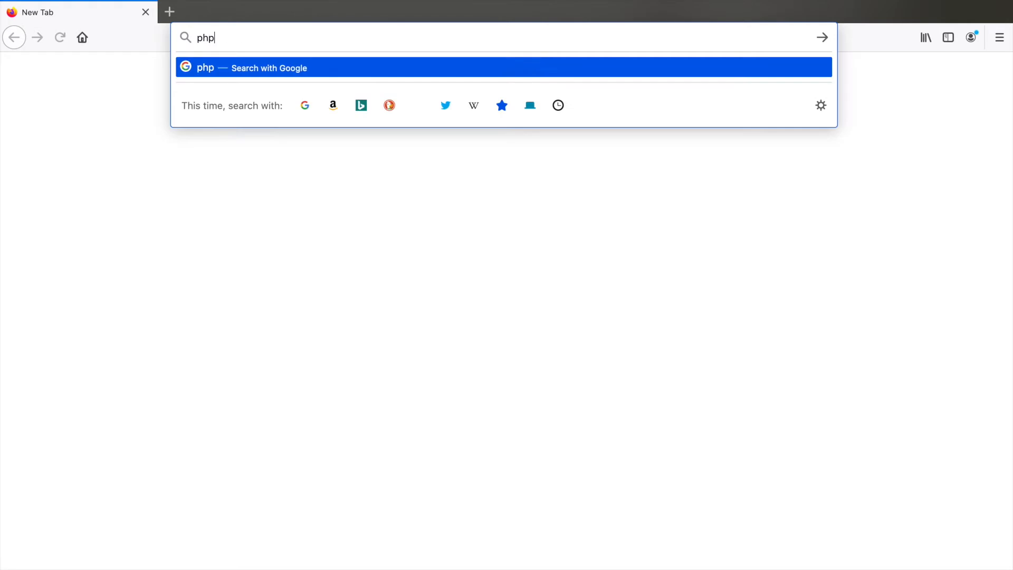
Step: Search for 'sandbox', go to phpsandbox.io and create a new Interactive notebook
type("sandbox.io")
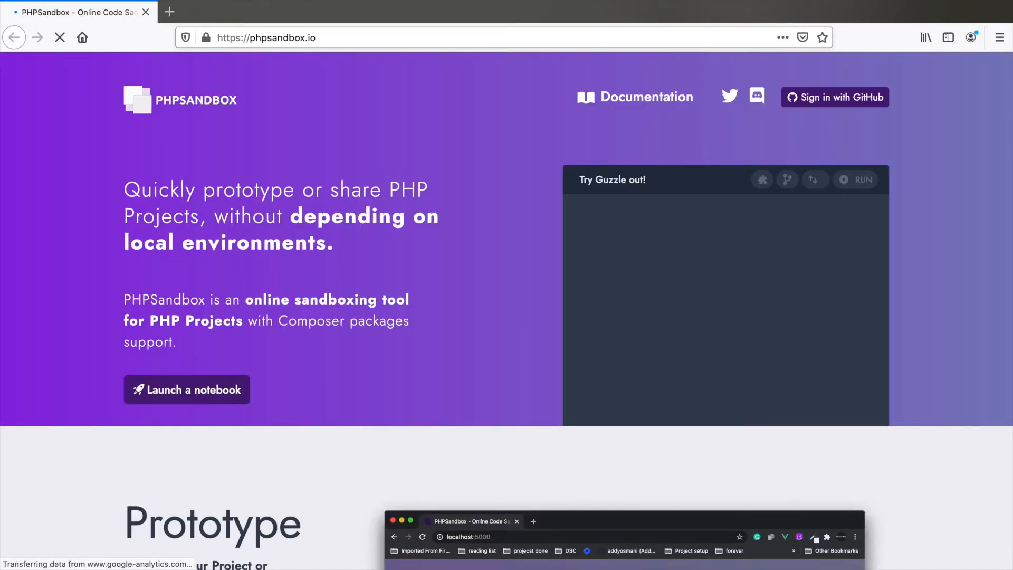
left_click(186, 389)
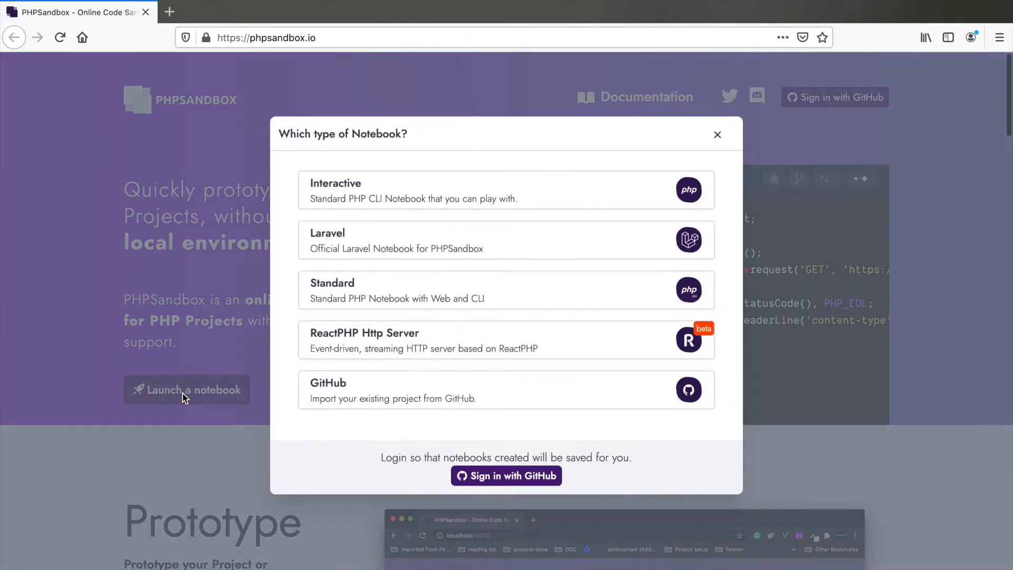
left_click(506, 190)
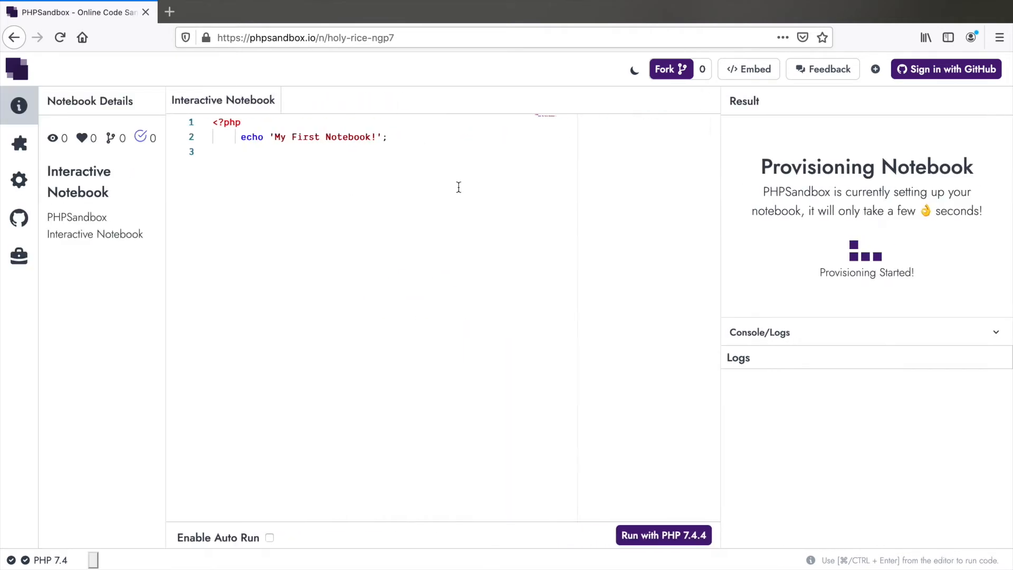
Step: Change the notebook's PHP version from 7.4 to 8.0 in the status bar
left_click(663, 535)
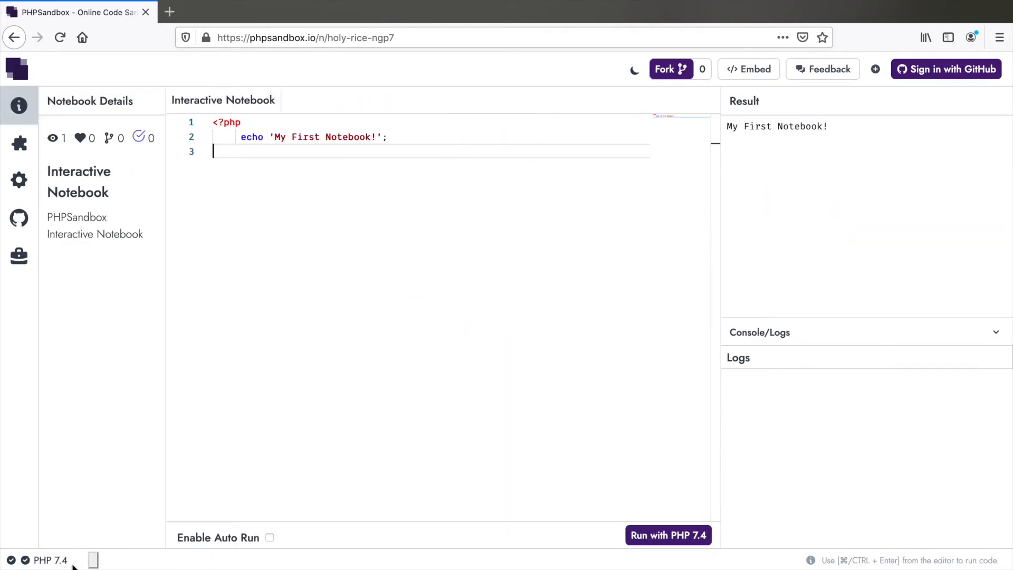
left_click(49, 561)
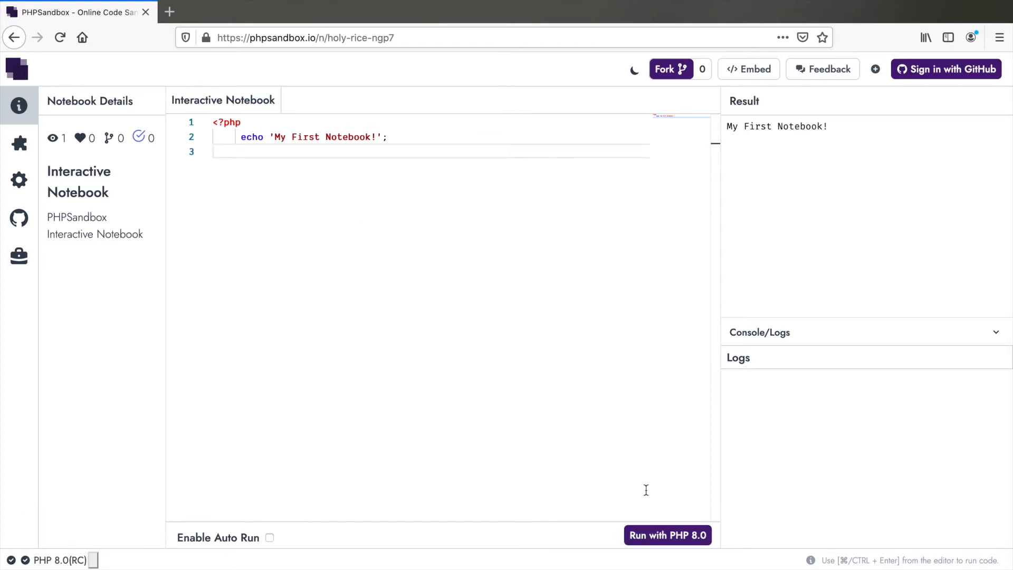
mouse_move(576, 285)
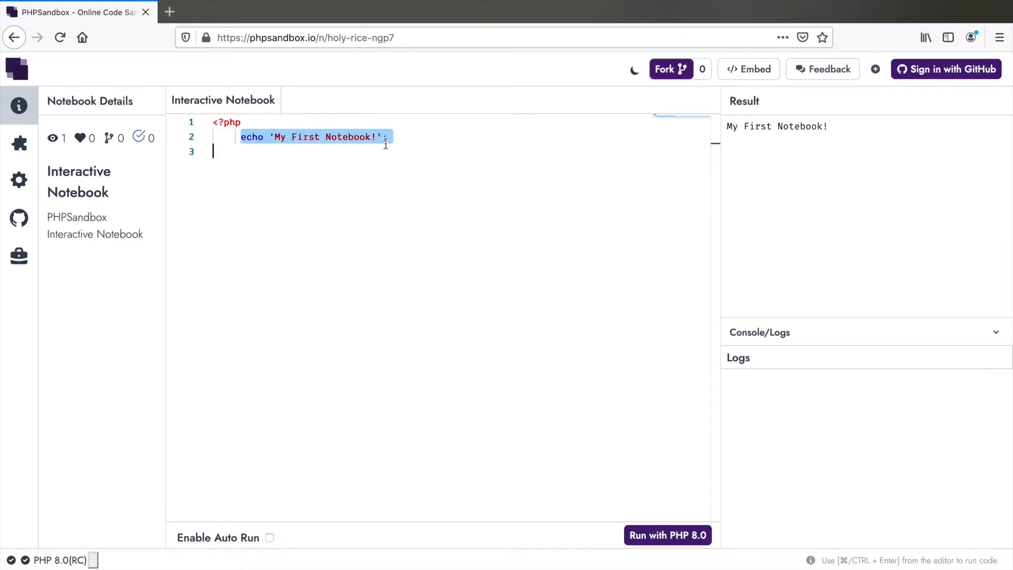
Step: Replace the sample echo with $string = "Hello PHP8" and $sub_string = "PHP"
key("Delete")
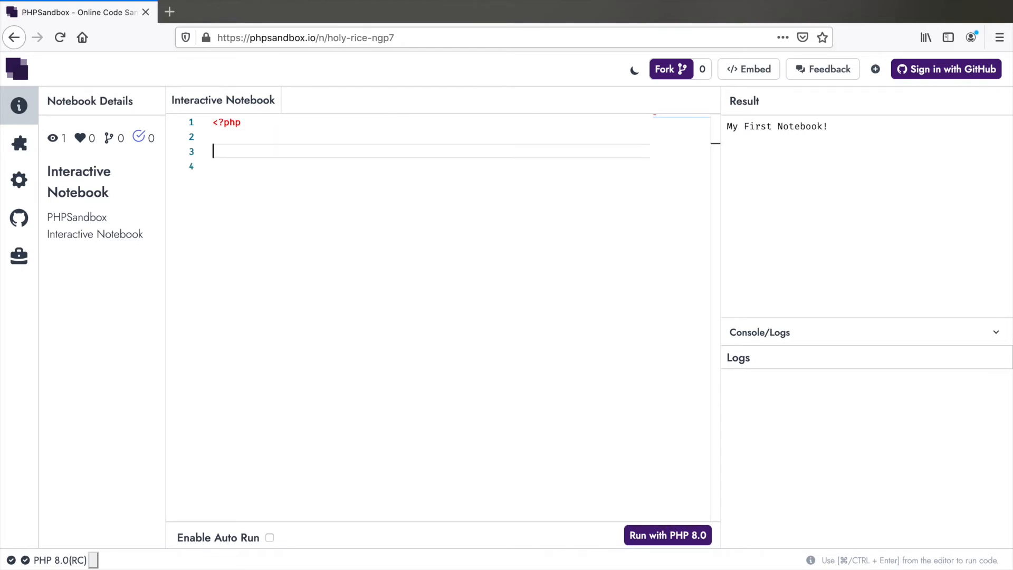
type("$string")
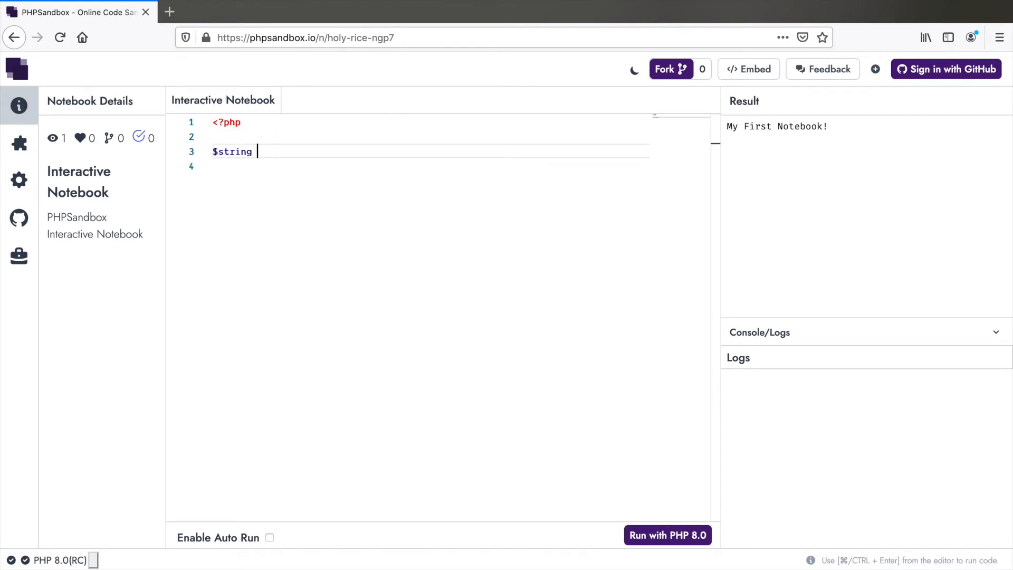
type("= \"Hello PHP\"")
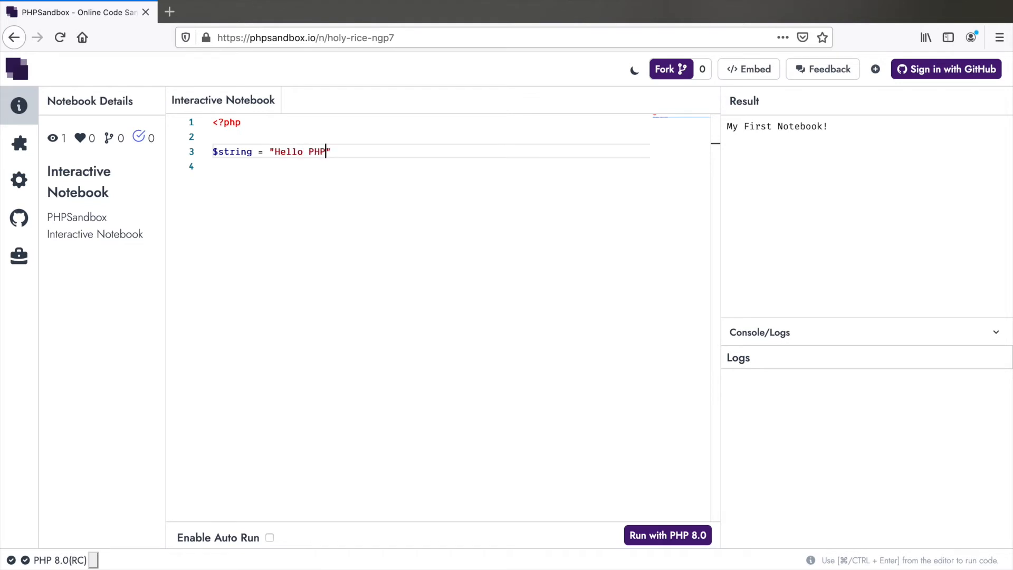
type("8;")
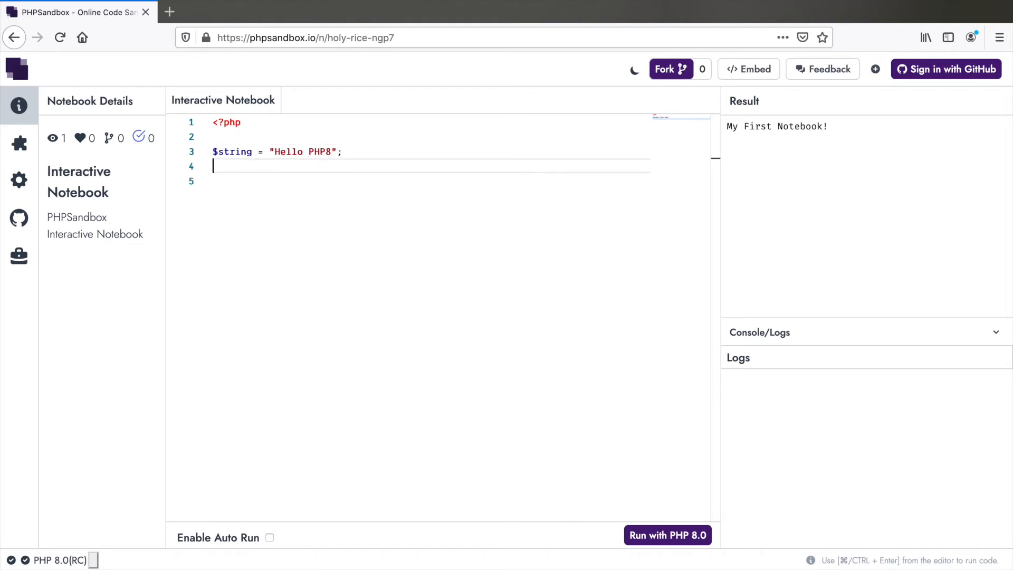
type("$sub_string")
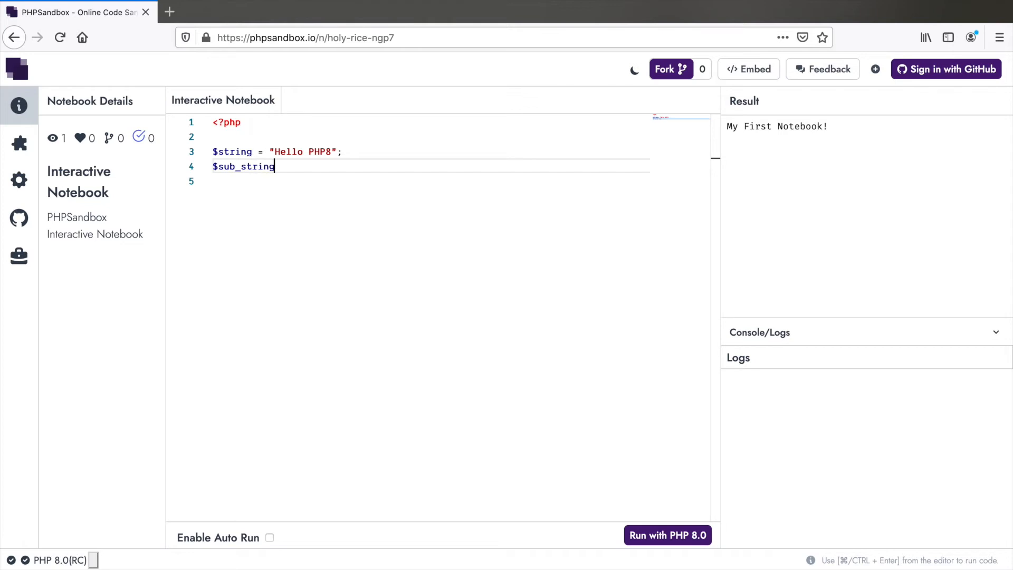
type("= \"PHP\";")
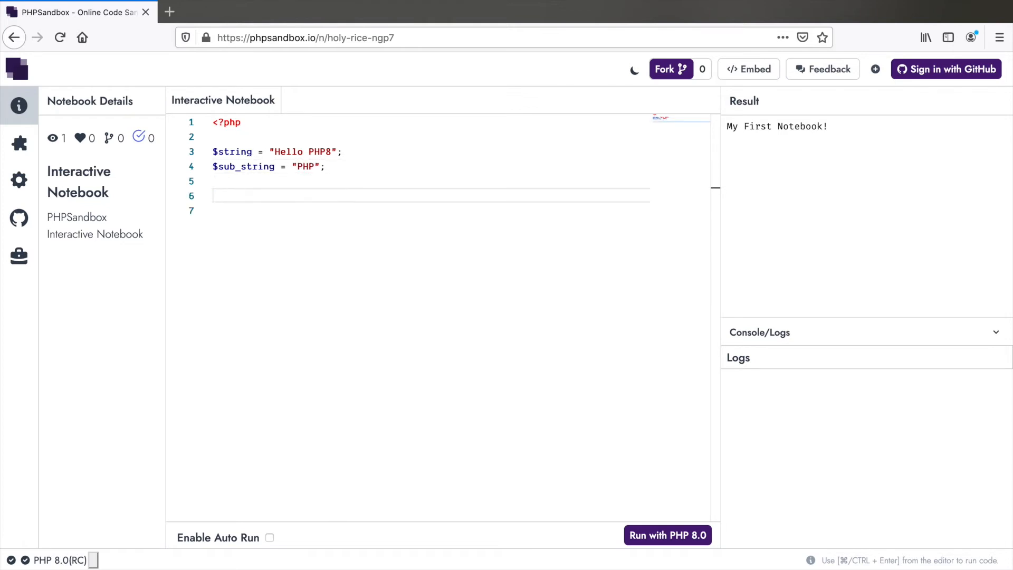
Step: Add $contains = str_contains($string, $sub_string), var_dump it, and run with PHP 8.0
type("$contains")
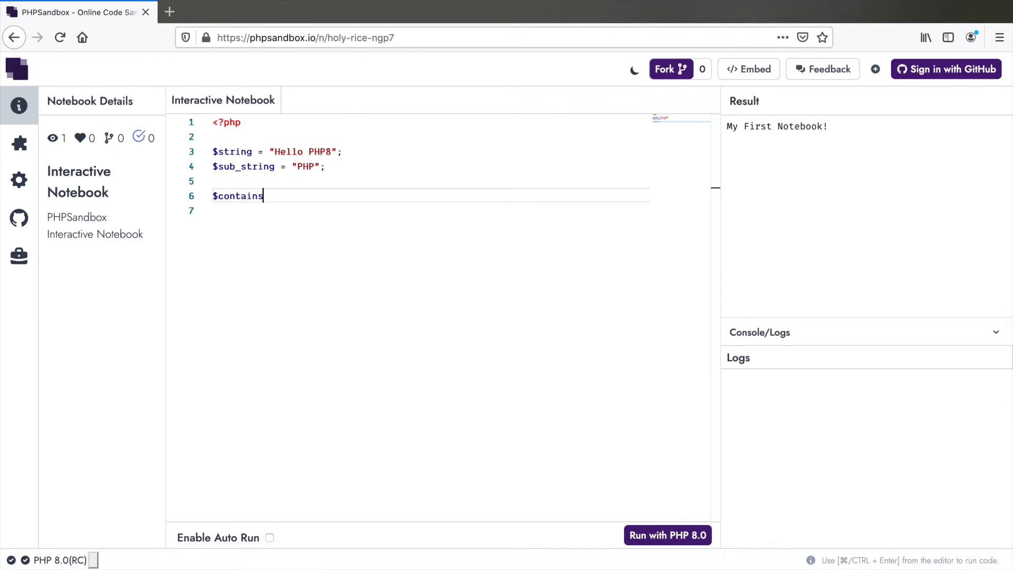
type("= str_")
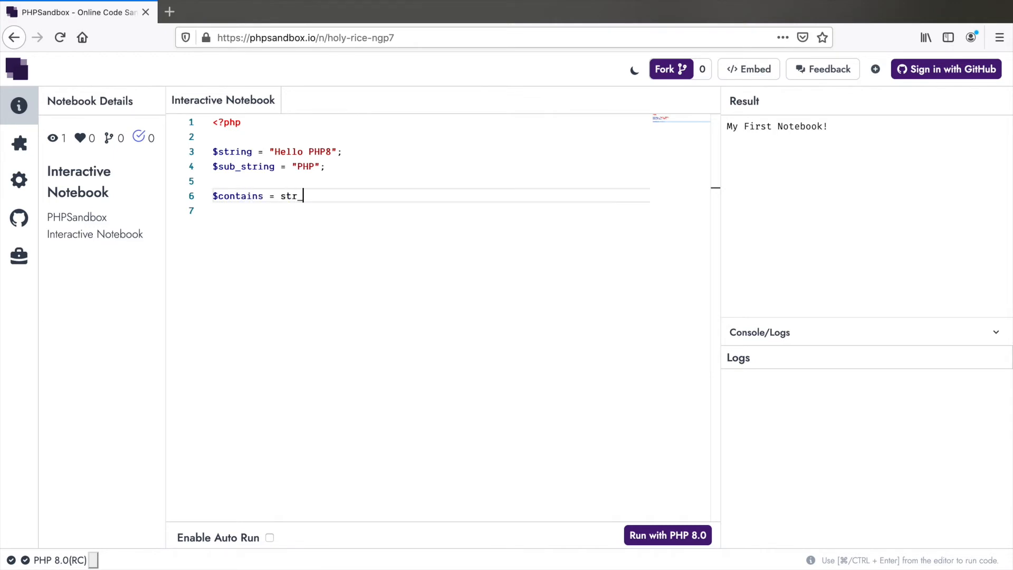
type("contains(")
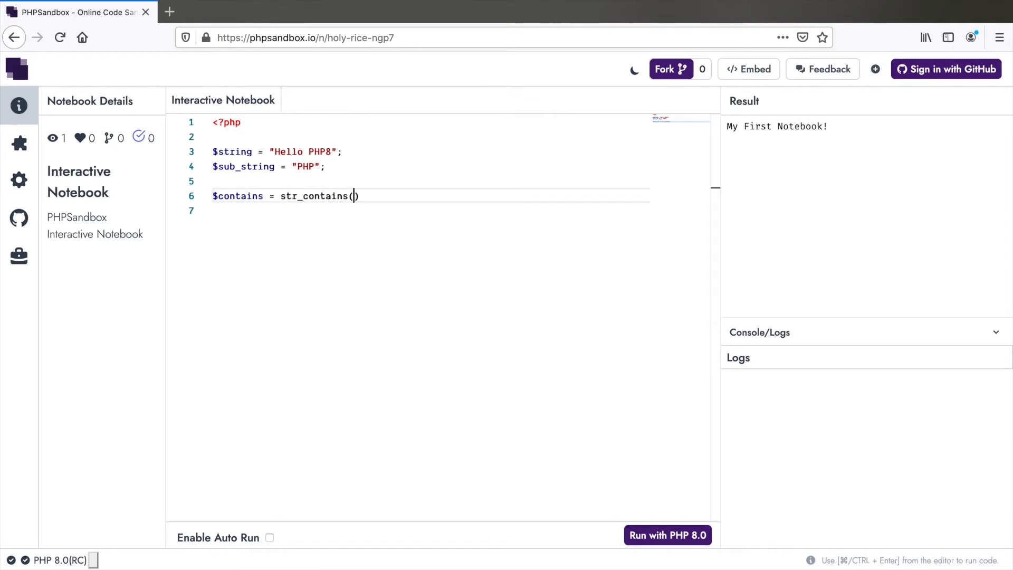
type("$string,$")
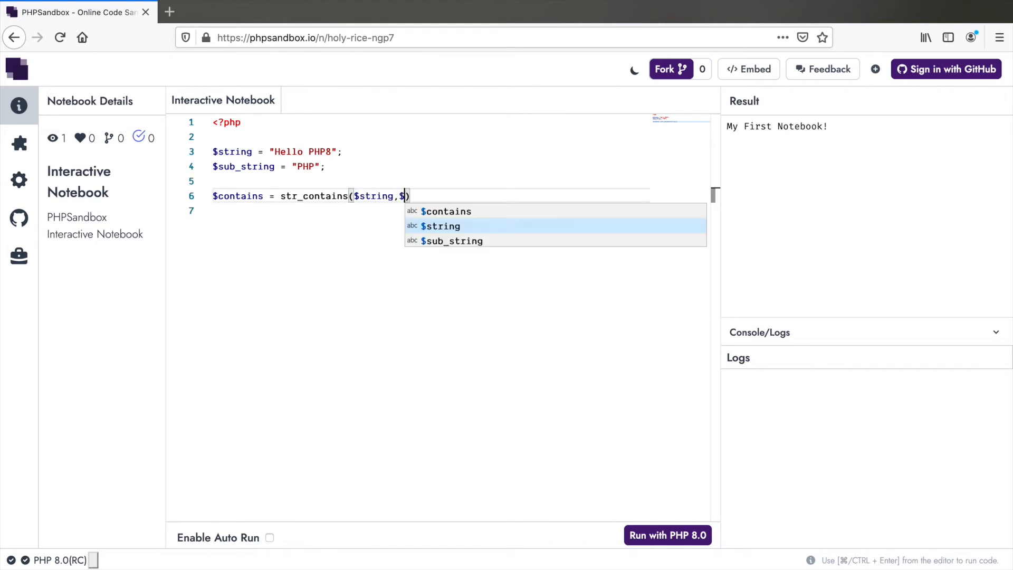
type("sub_string);")
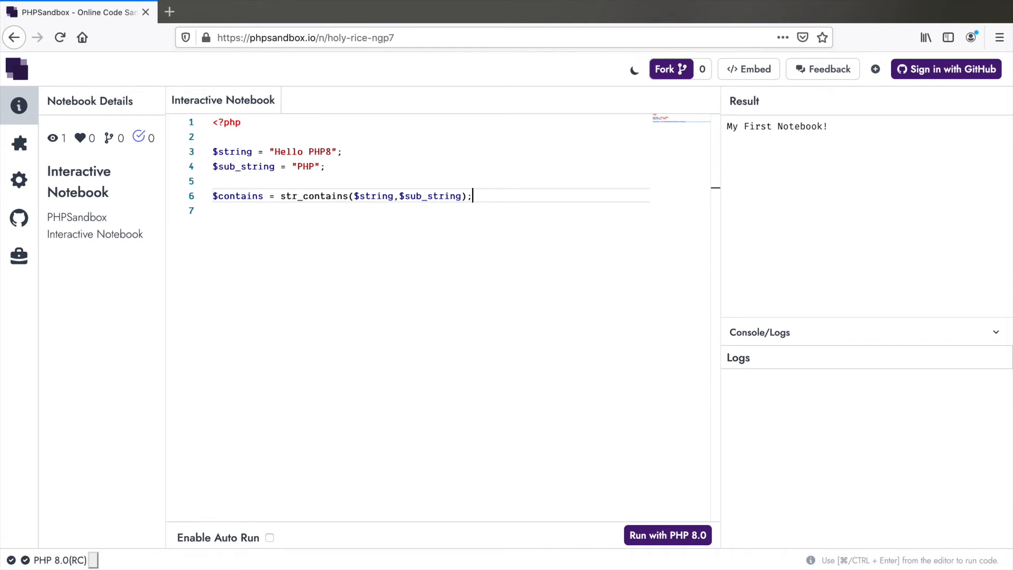
type("var_dump($contains);")
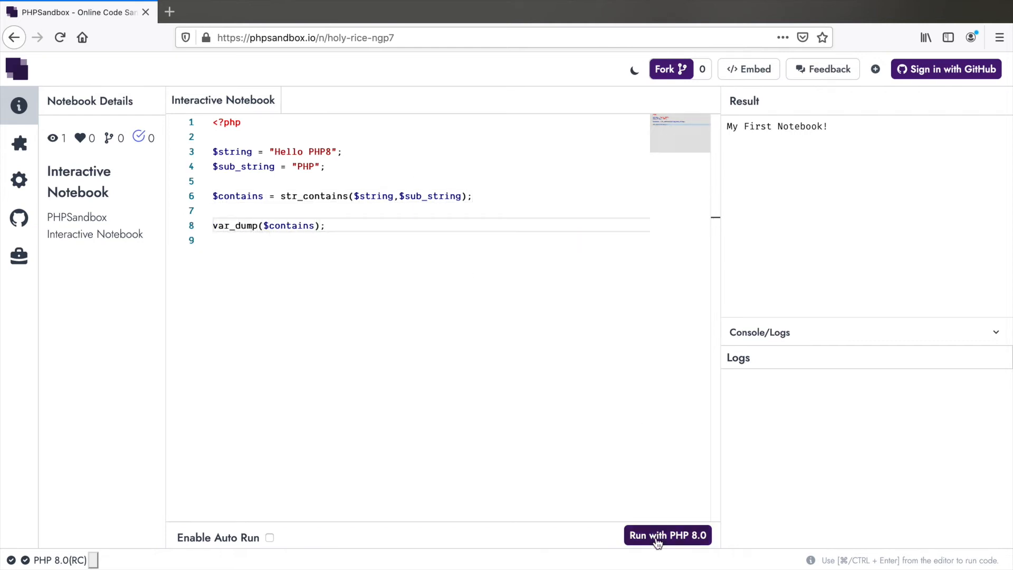
left_click(667, 536)
type("7")
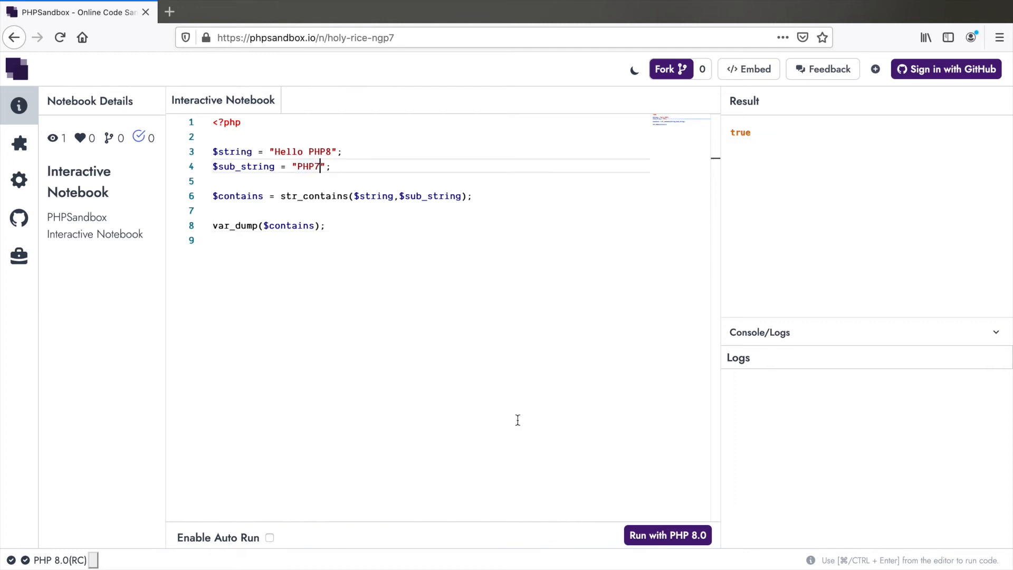
Step: Rerun with substring "PHP7" to get false, then change it to lowercase "php7"
left_click(667, 535)
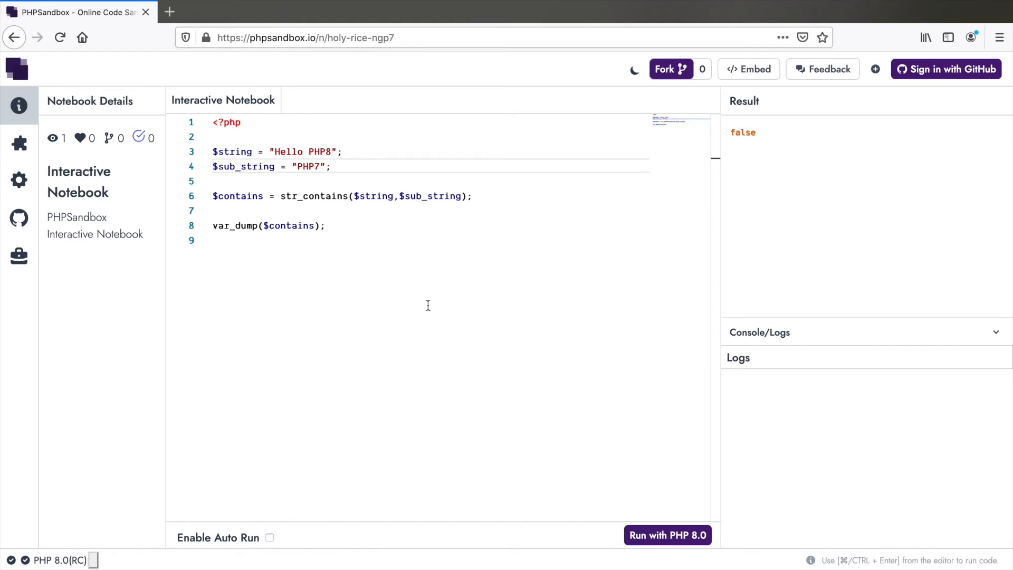
triple_click(343, 196)
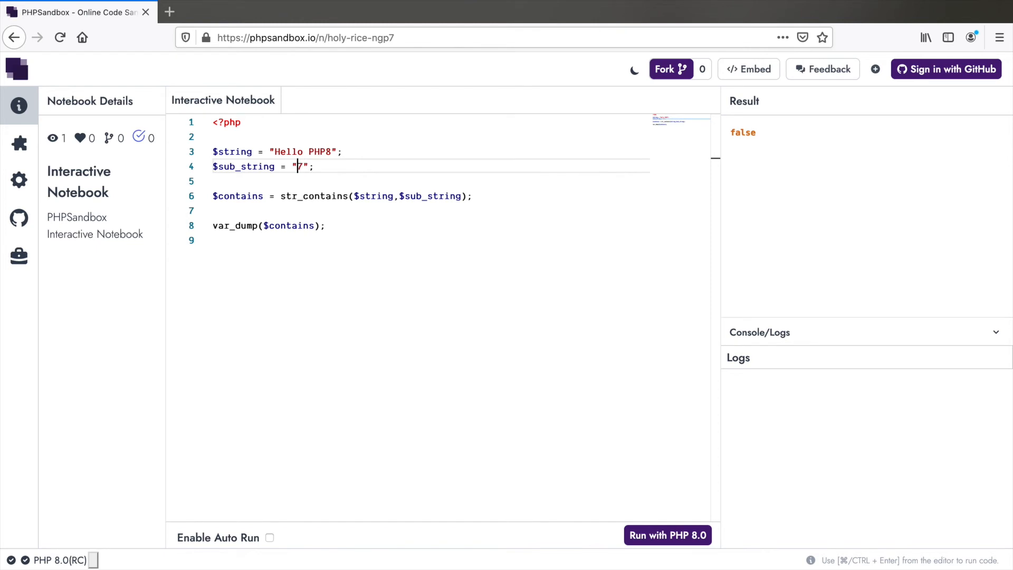
type("php")
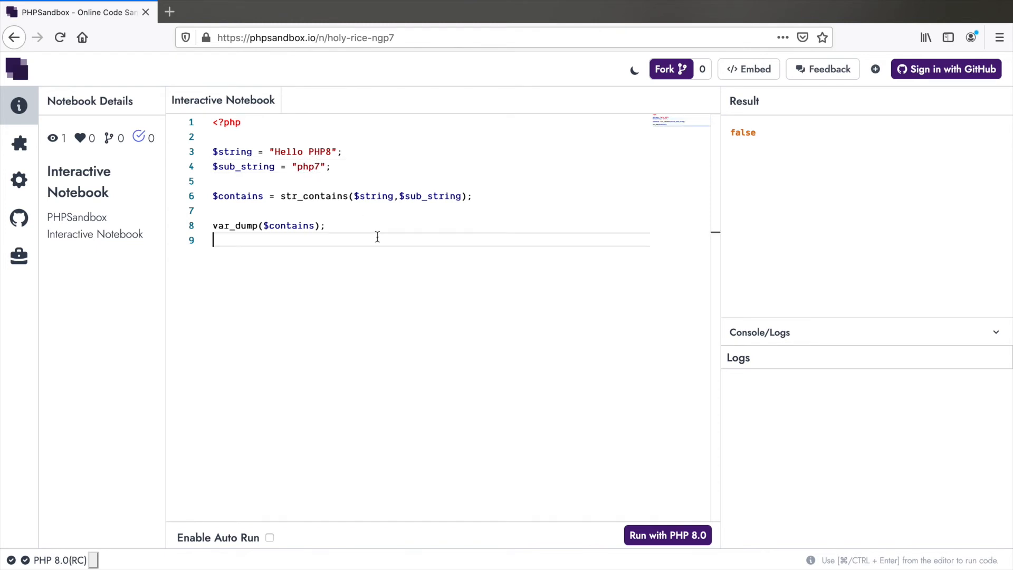
left_click(668, 536)
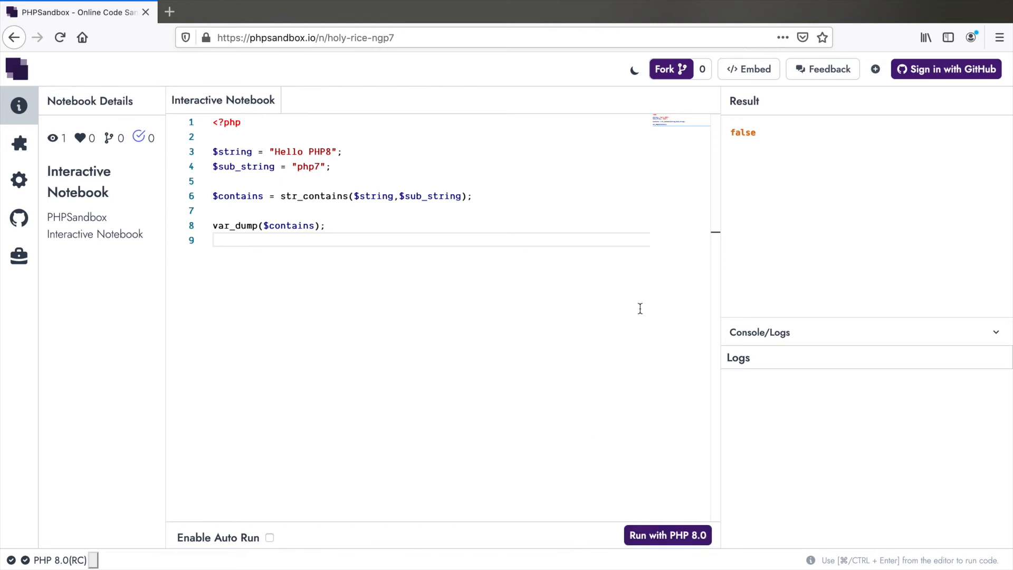
mouse_move(754, 143)
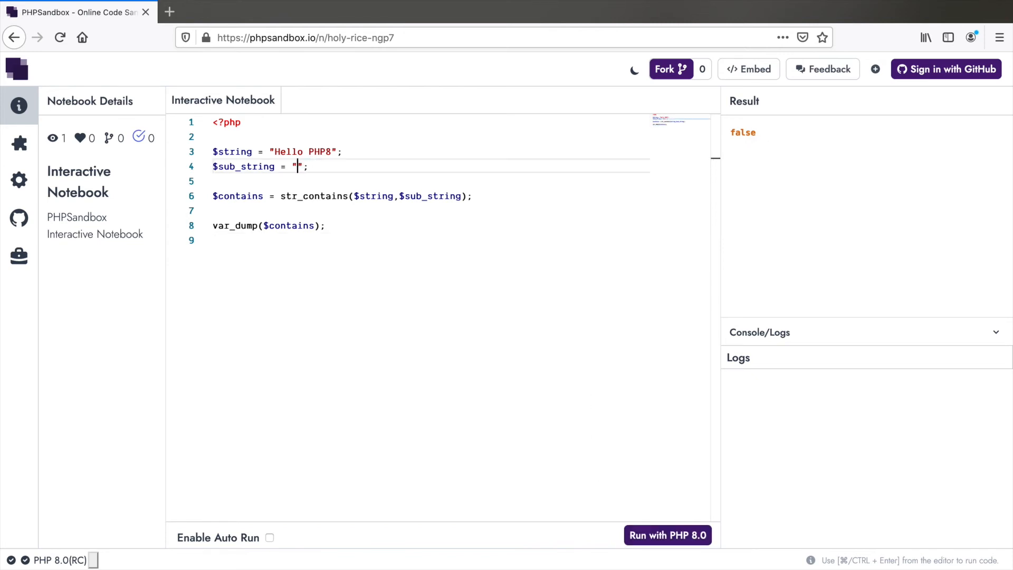
Step: Run str_ends_with with "PHP8" (true), then rerun with lowercase "php8" (false)
type("PHP8")
left_click(430, 197)
type("ends_with")
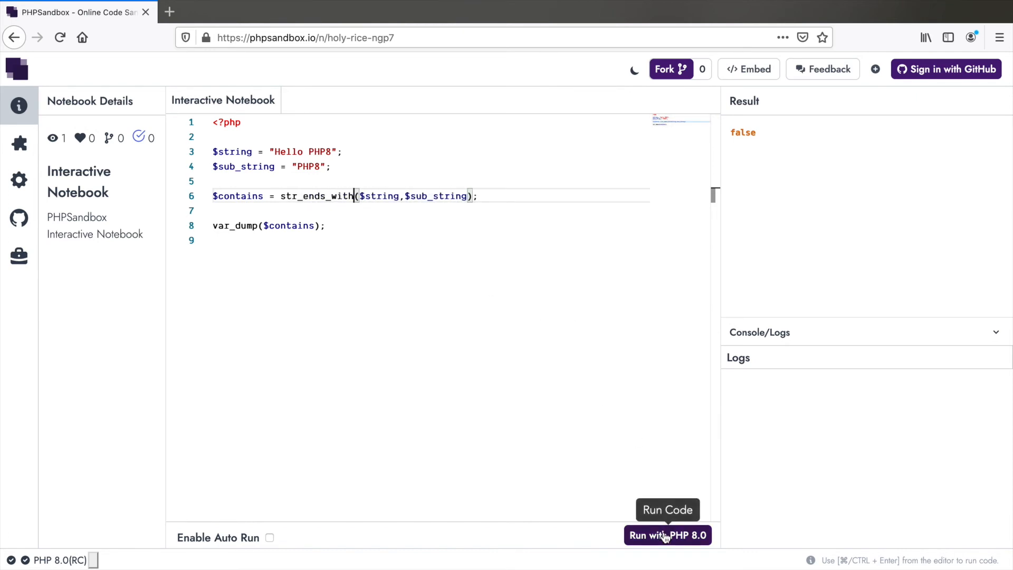
left_click(667, 535)
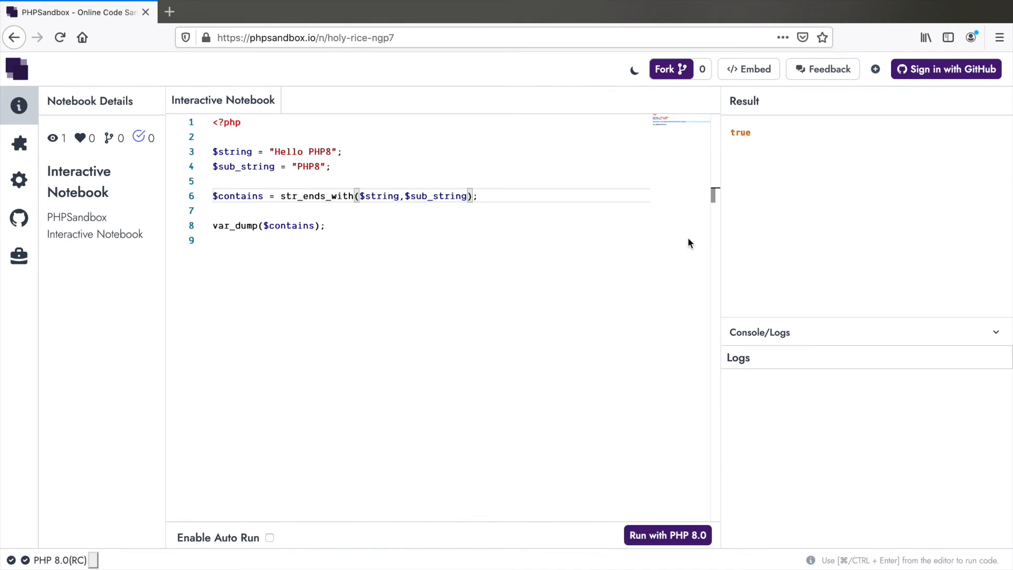
mouse_move(756, 146)
type("php")
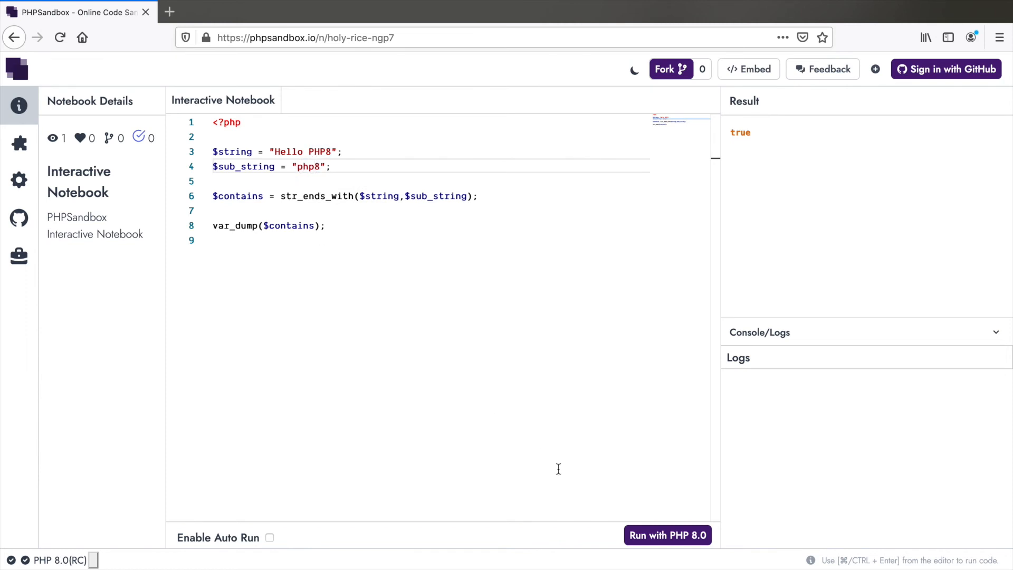
left_click(668, 535)
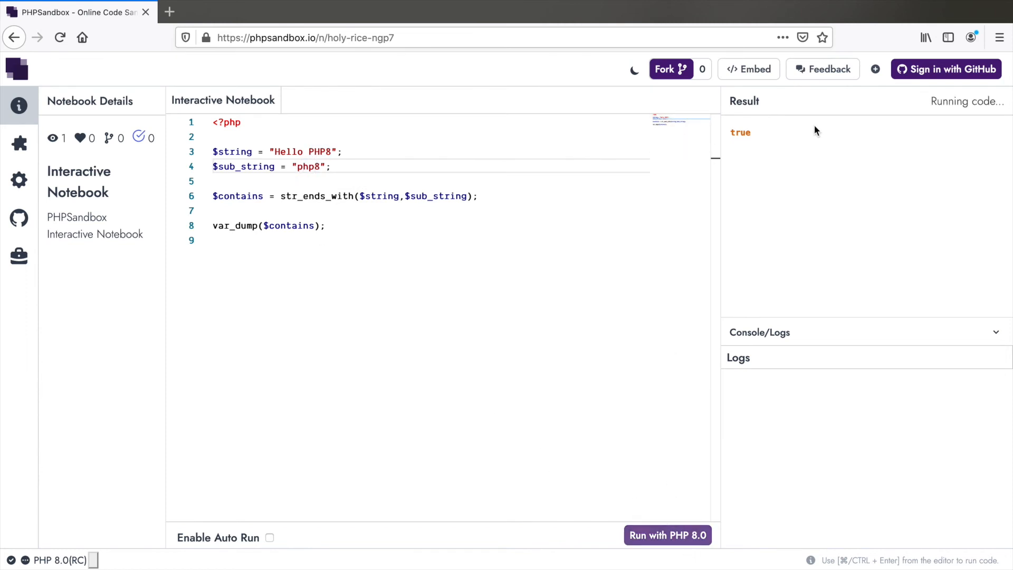
left_click(668, 535)
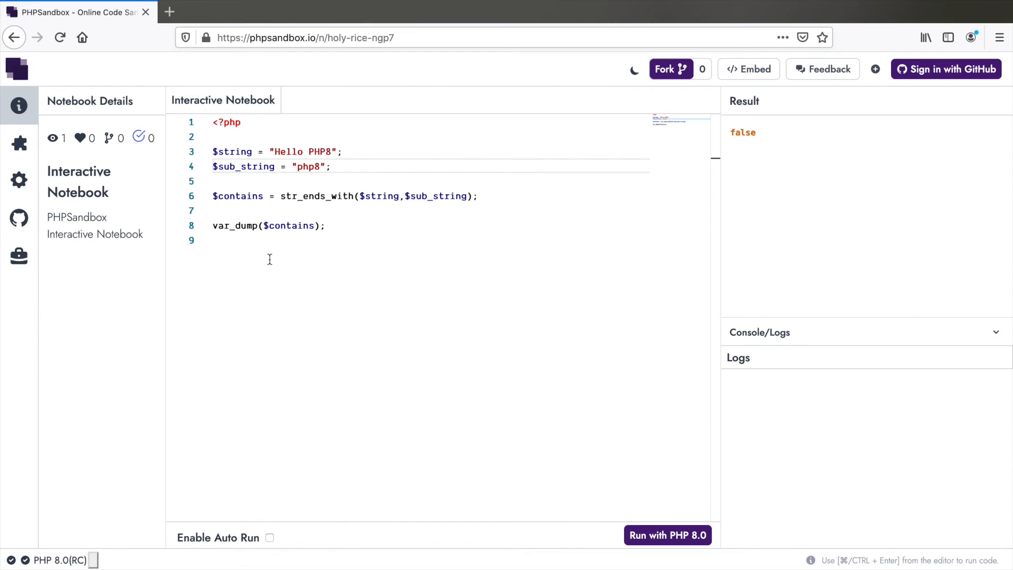
Step: Set the substring to "H", use str_starts_with, run it for true, then clear the substring
double_click(308, 167)
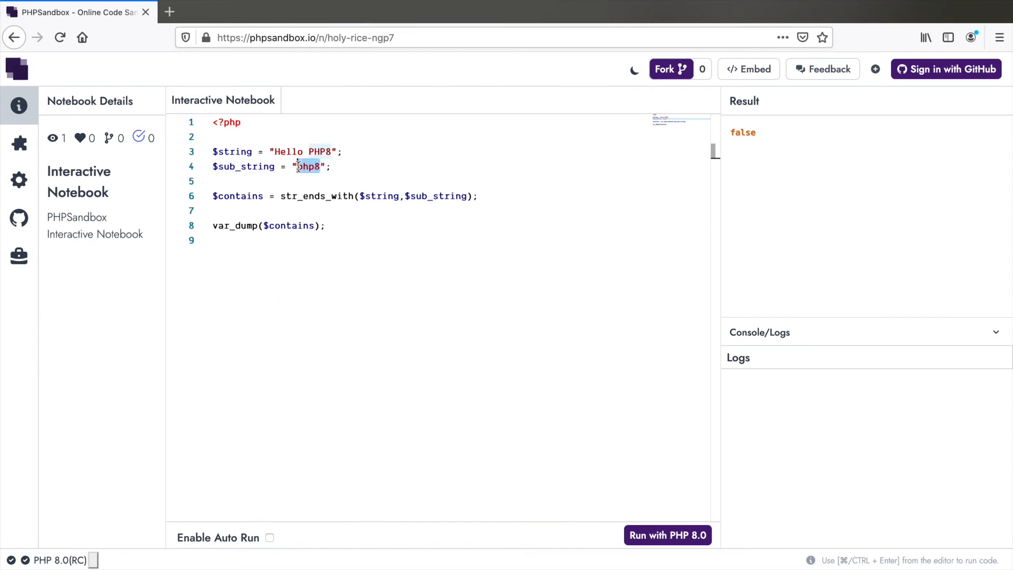
type("H")
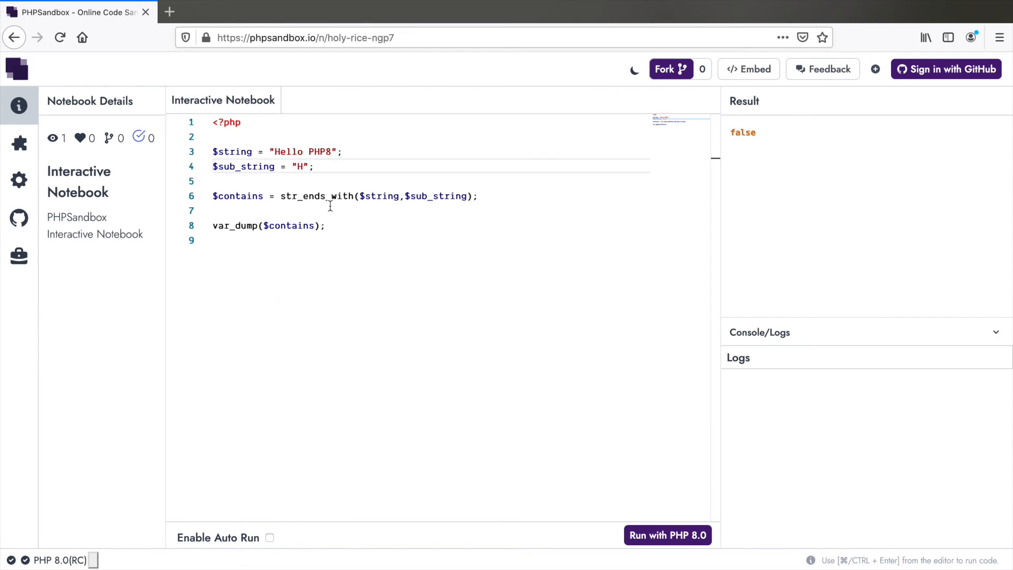
key("Backspace")
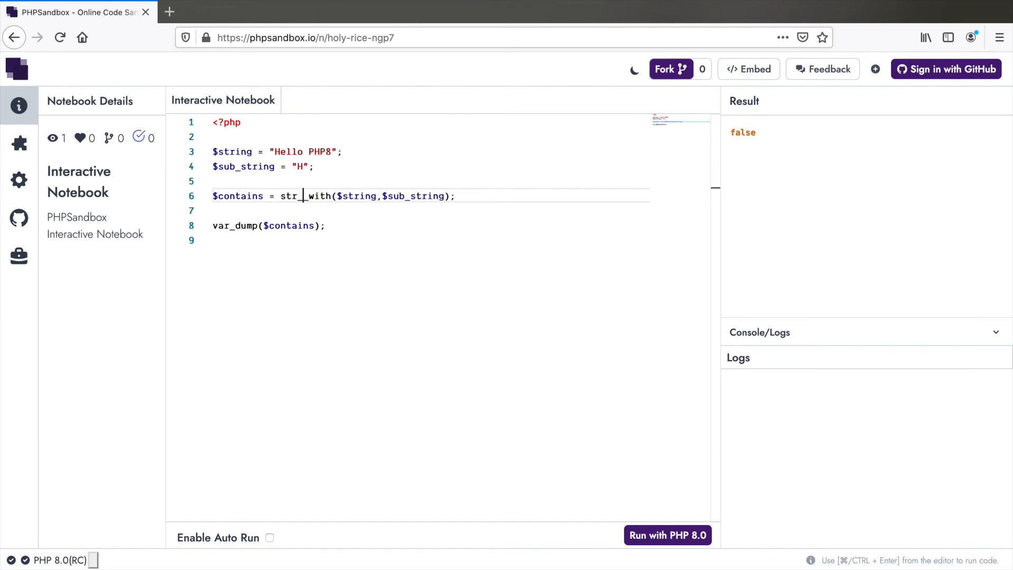
type("starts")
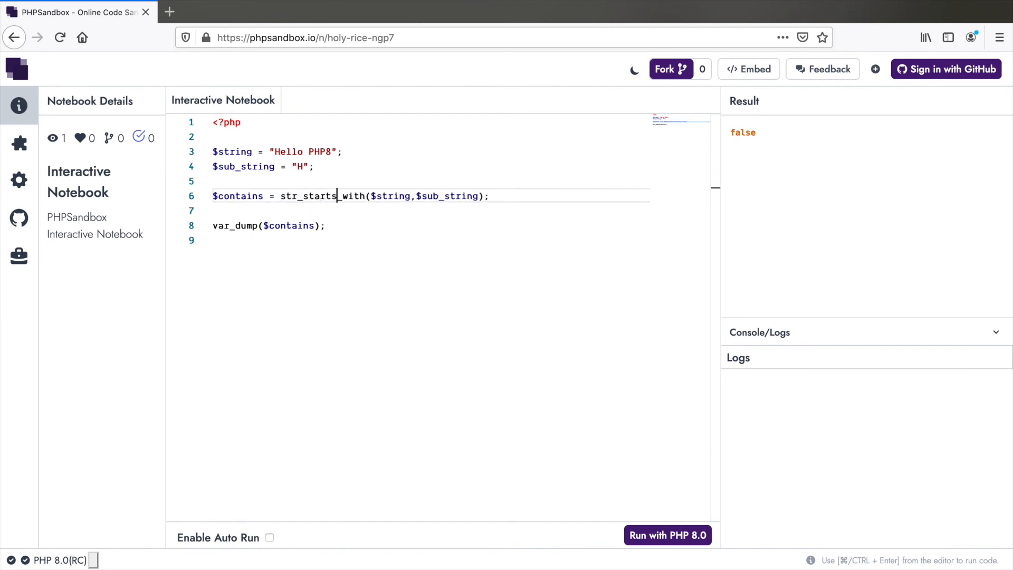
mouse_move(667, 536)
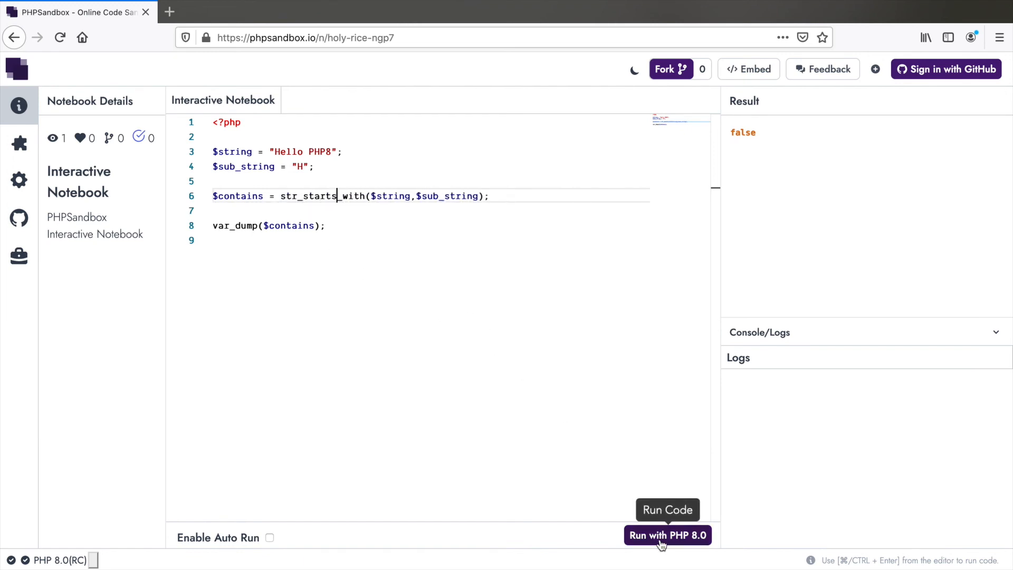
left_click(668, 535)
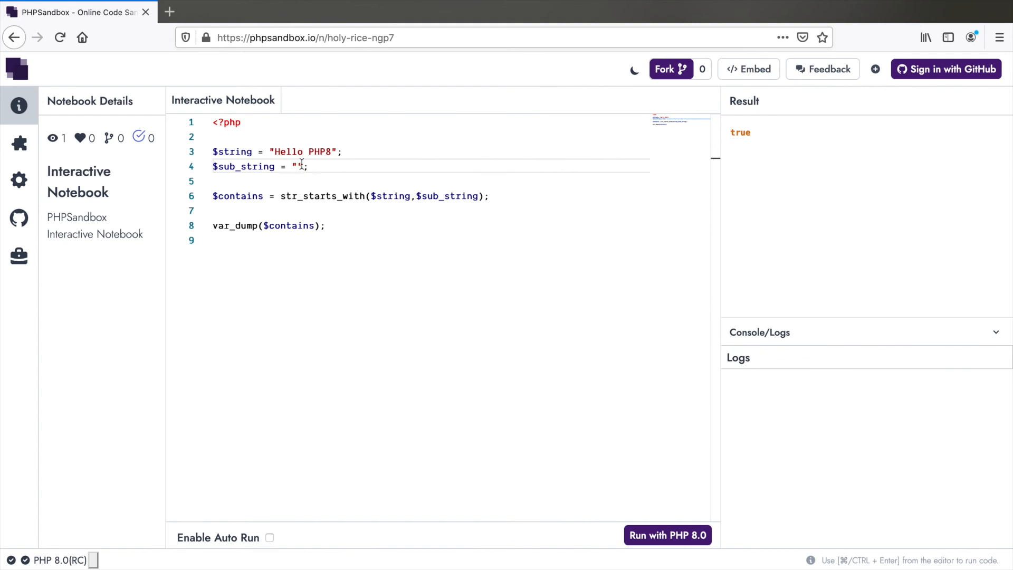
left_click(668, 536)
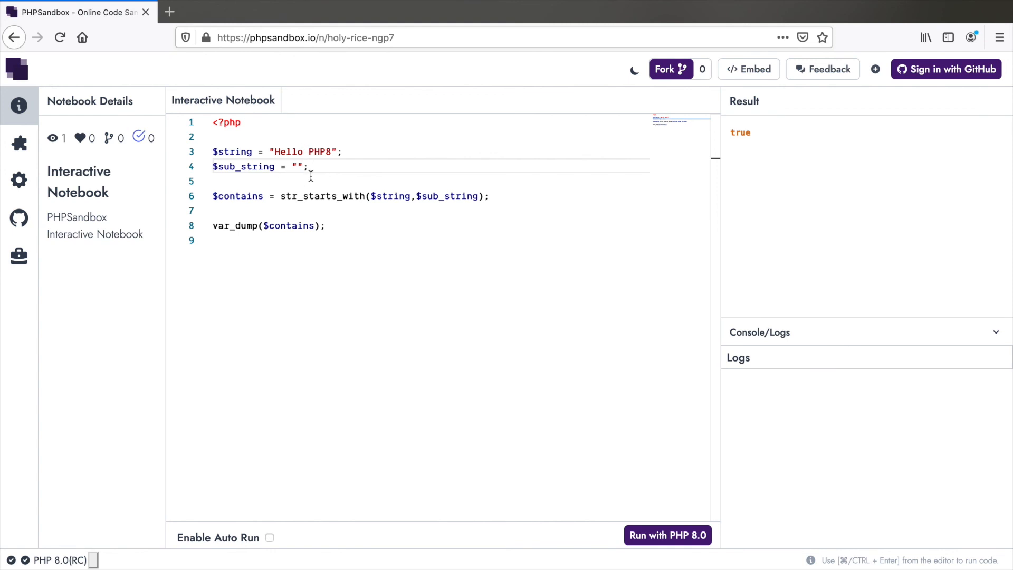
mouse_move(403, 315)
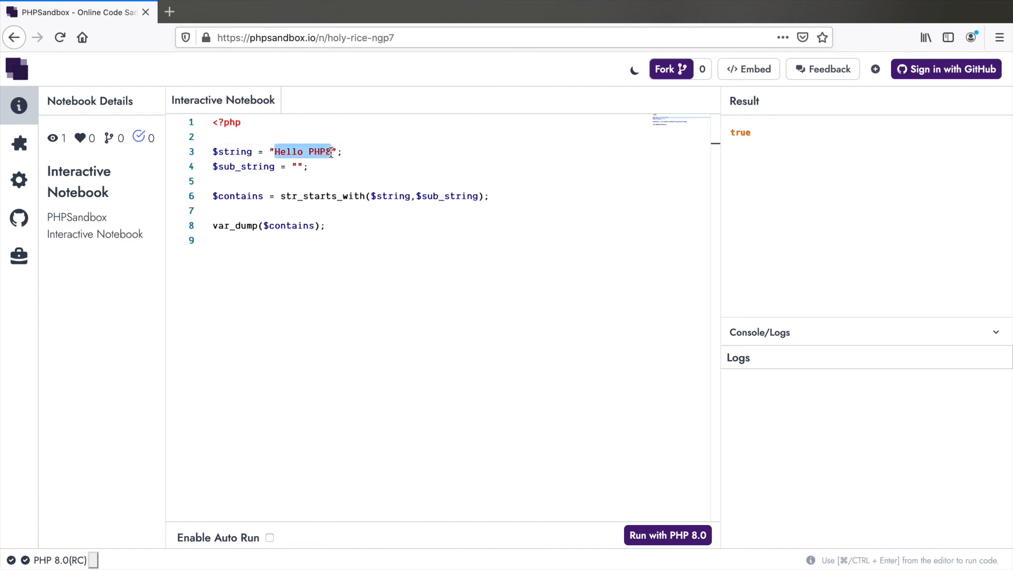
Step: Set the substring to "Hello PHP8 " with str_contains and run it, printing false
type("Hello PHP8")
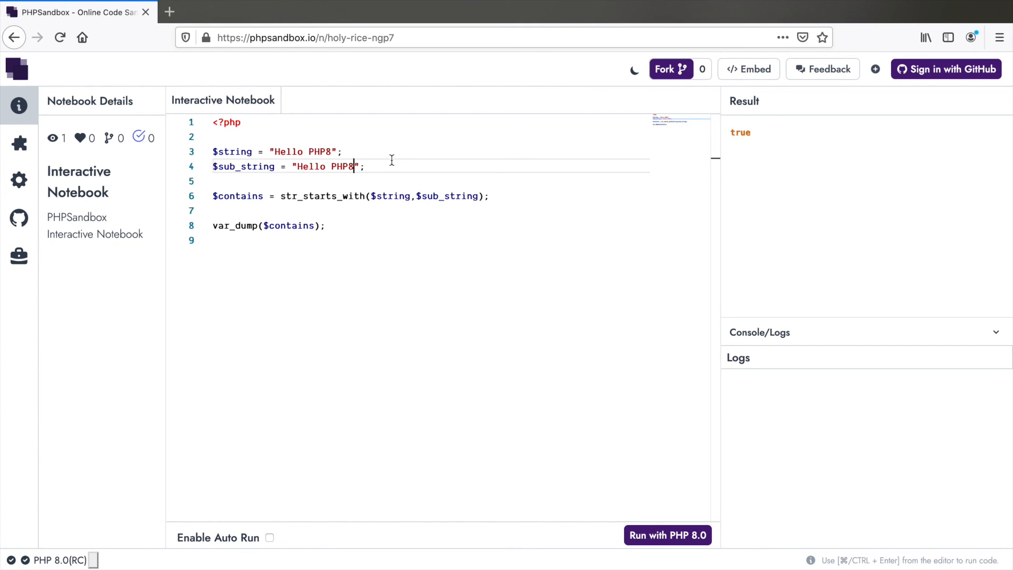
type("\" \"")
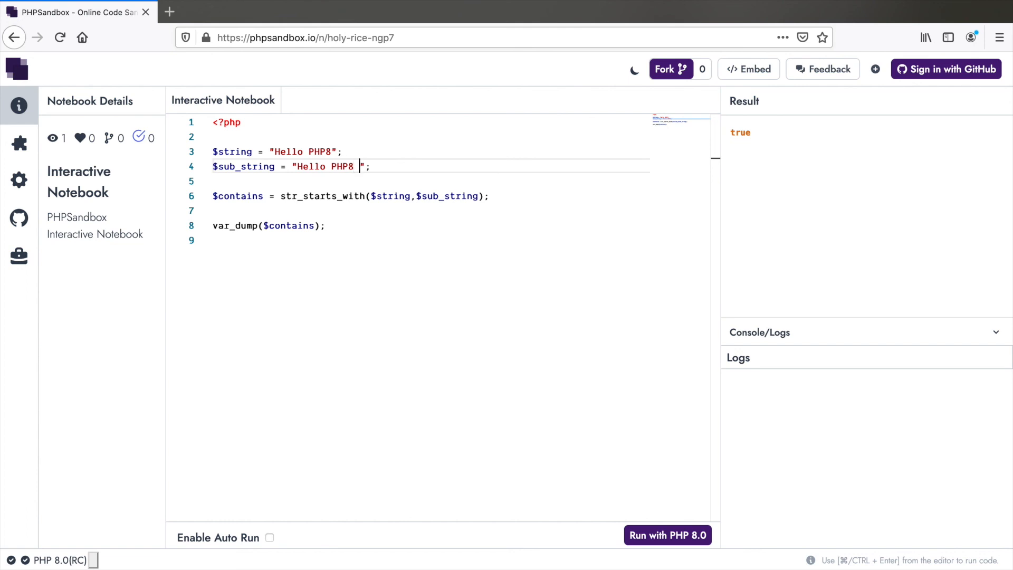
double_click(331, 196)
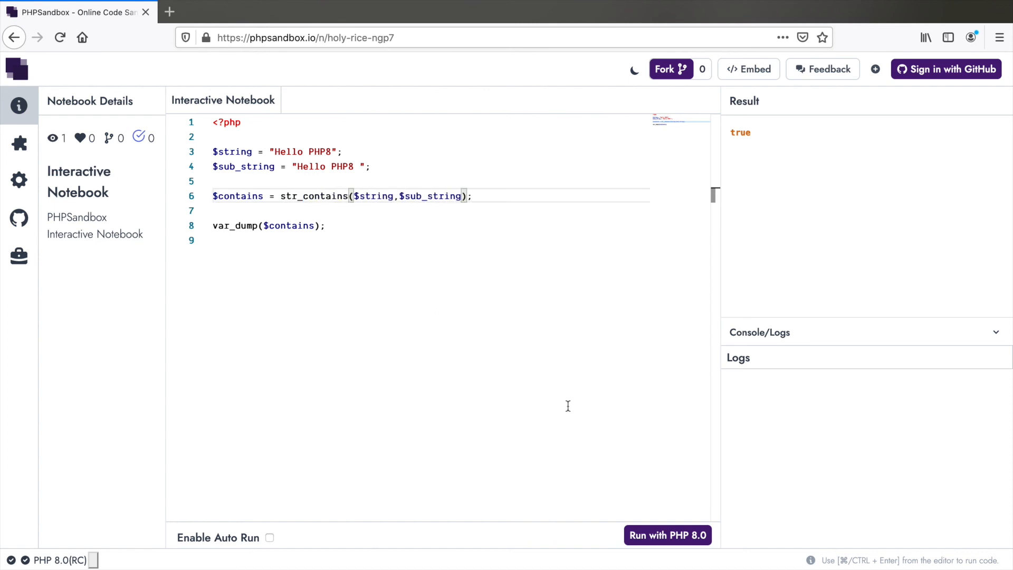
left_click(667, 535)
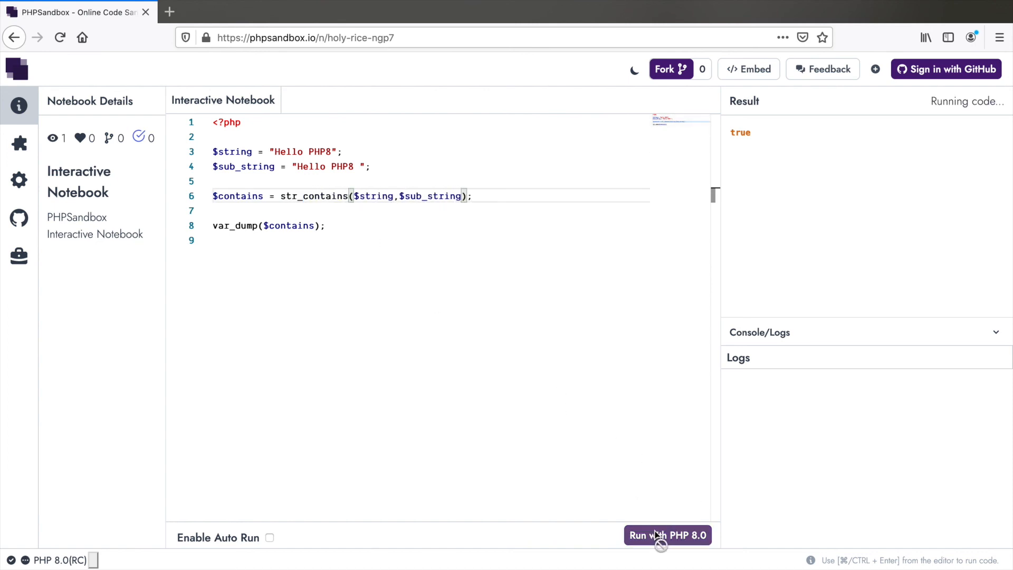
left_click(668, 535)
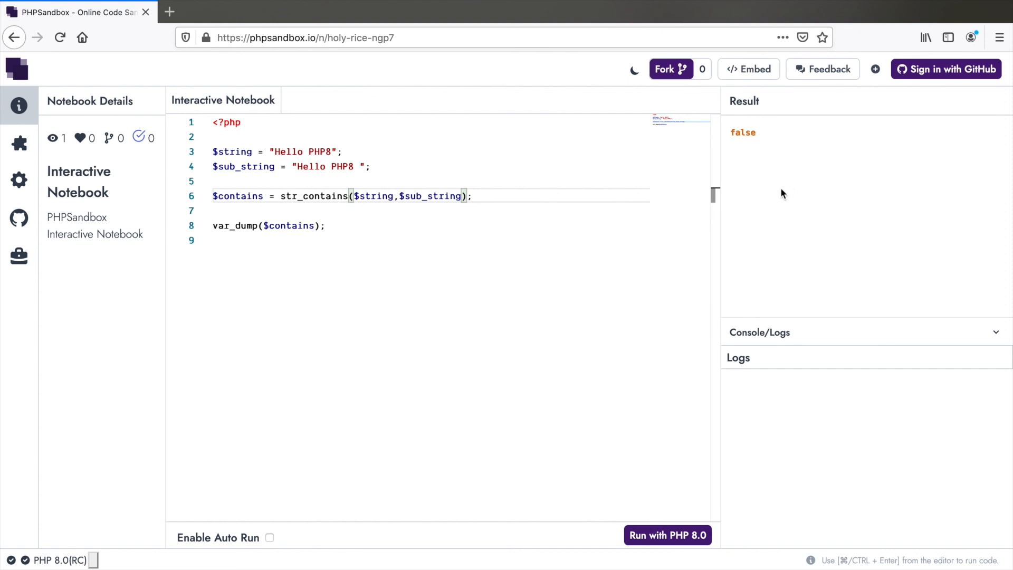